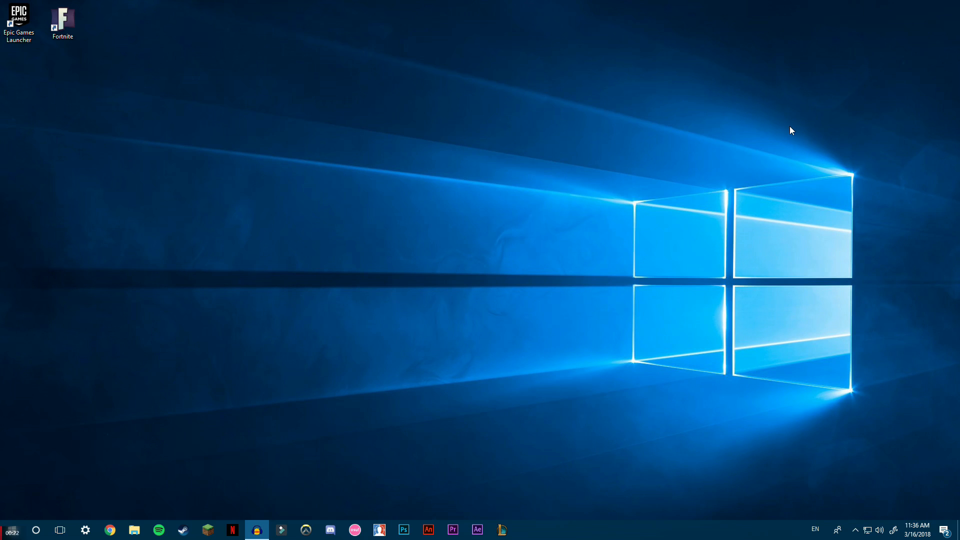
mouse_move(504, 110)
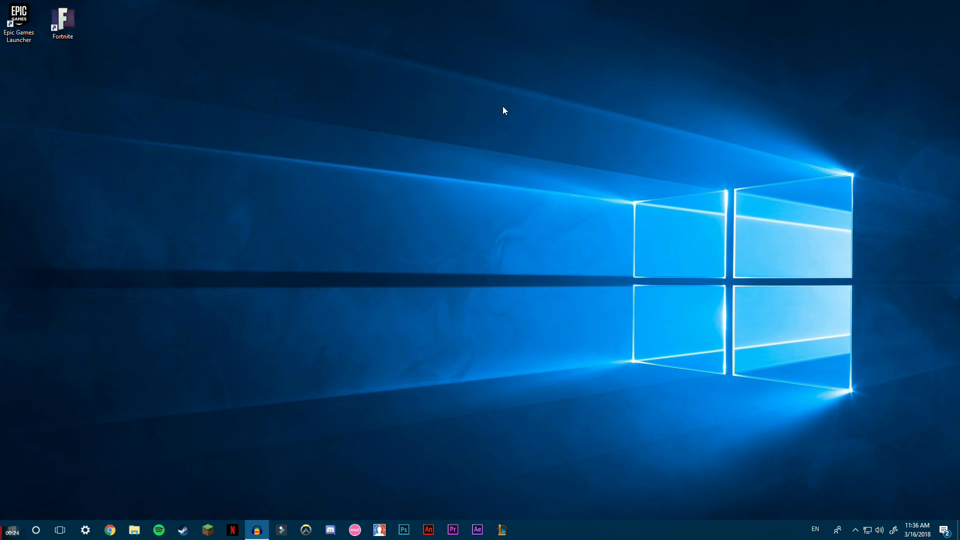
mouse_move(89, 59)
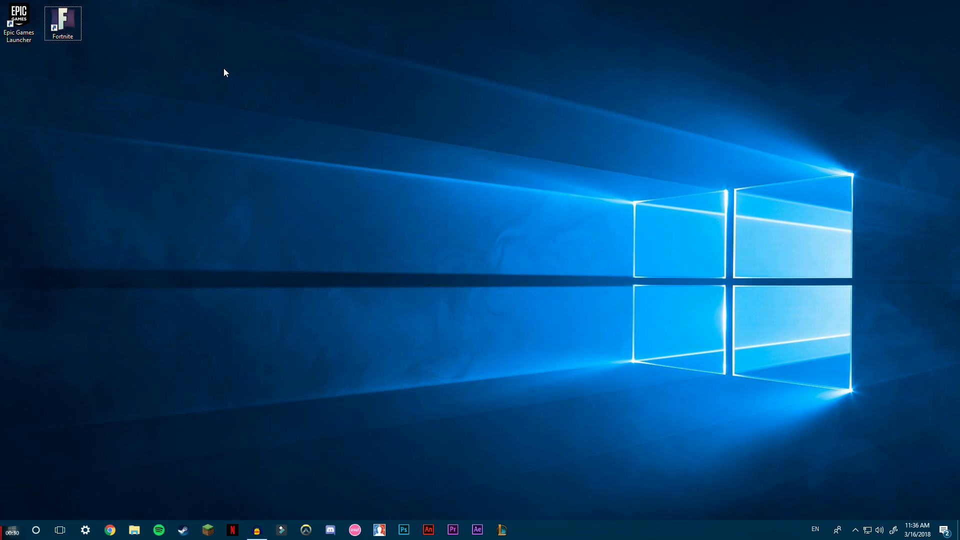
mouse_move(248, 105)
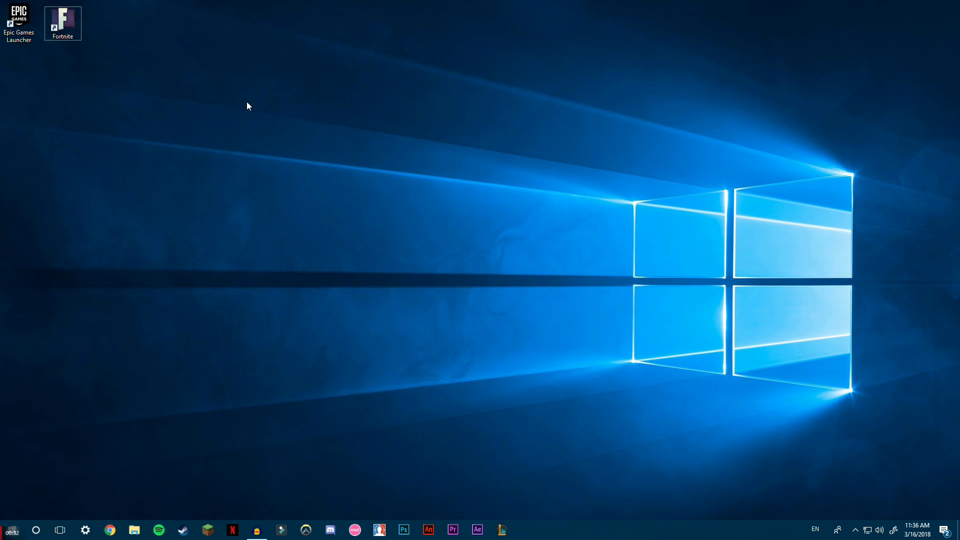
mouse_move(132, 80)
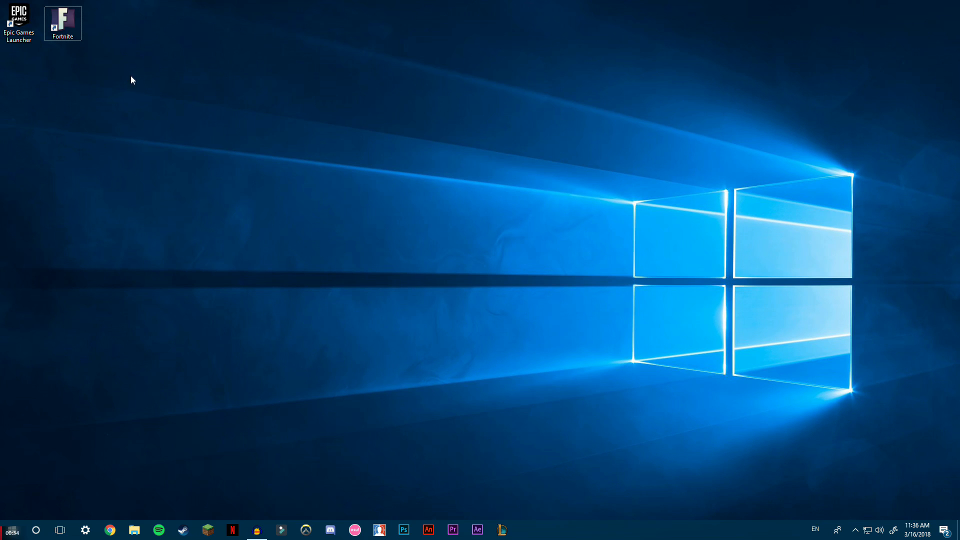
- Delete the old Fortnite shortcut from the desktop via its context menu
right_click(62, 18)
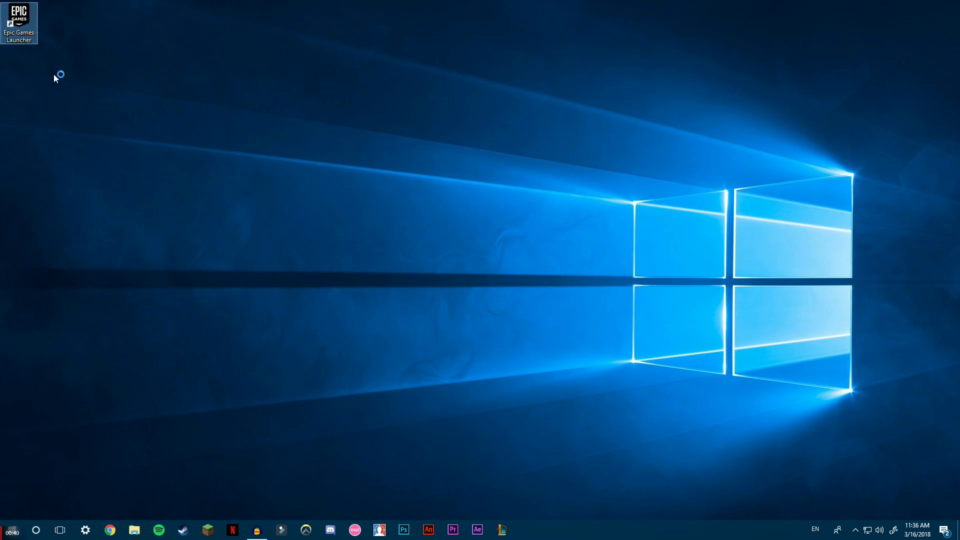
double_click(19, 20)
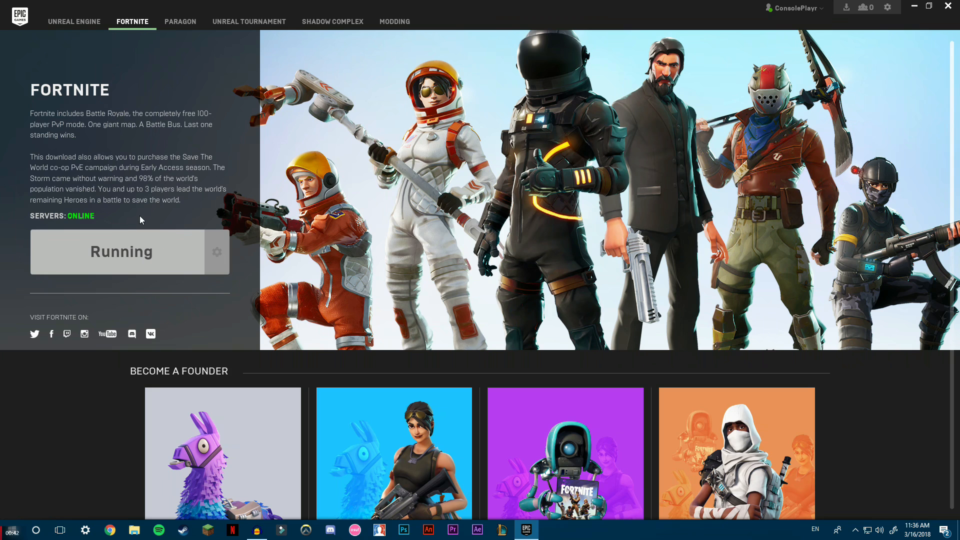
mouse_move(948, 5)
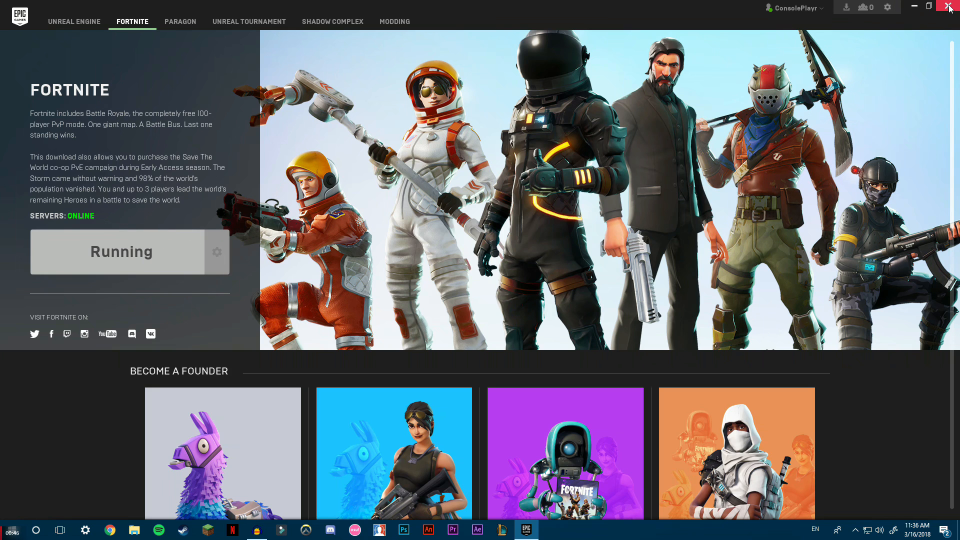
click(949, 6)
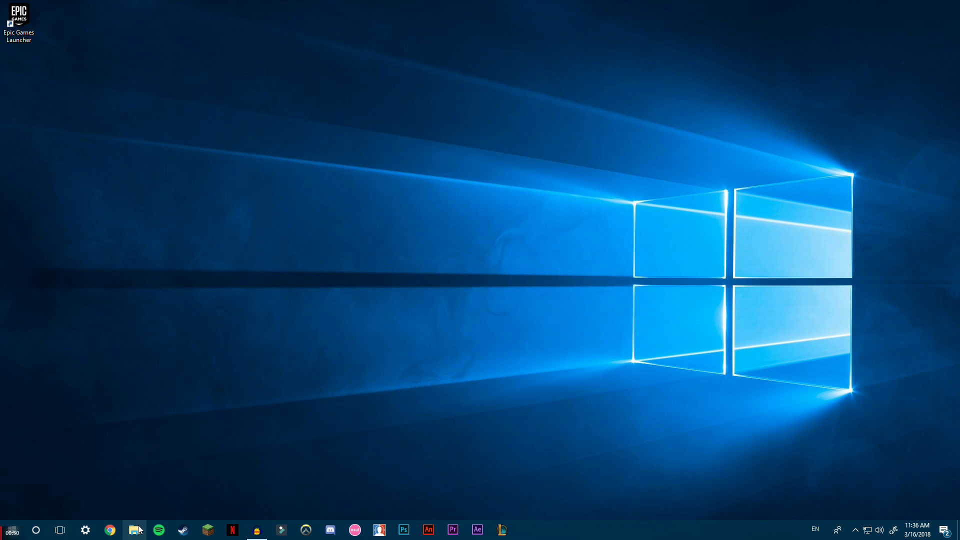
mouse_move(134, 530)
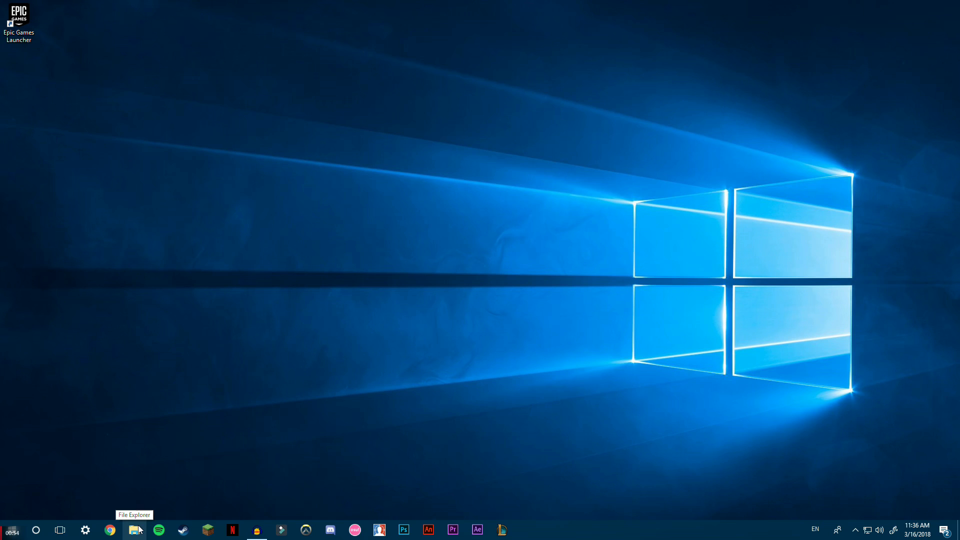
- Browse This PC > Local Disk (C:) > Program Files and into the Epic Games folder
click(134, 530)
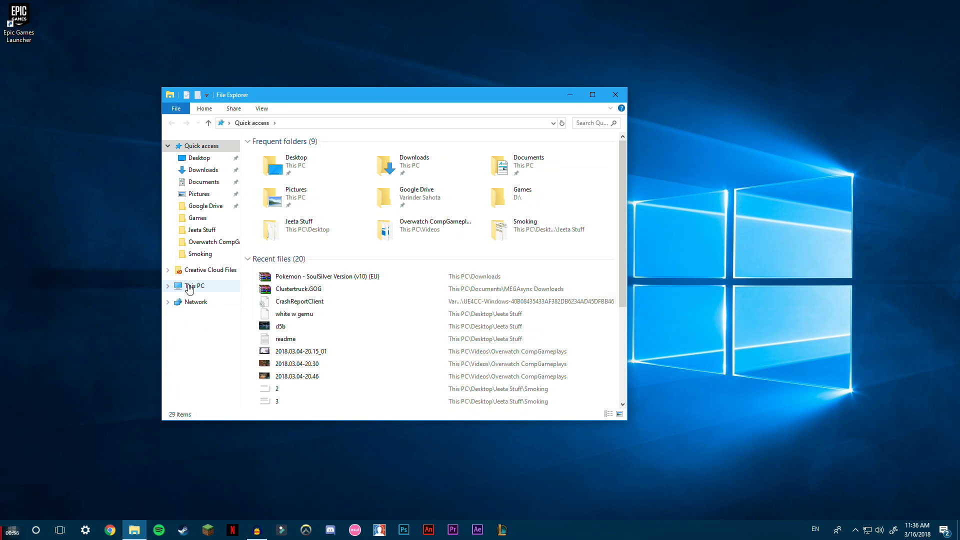
click(194, 286)
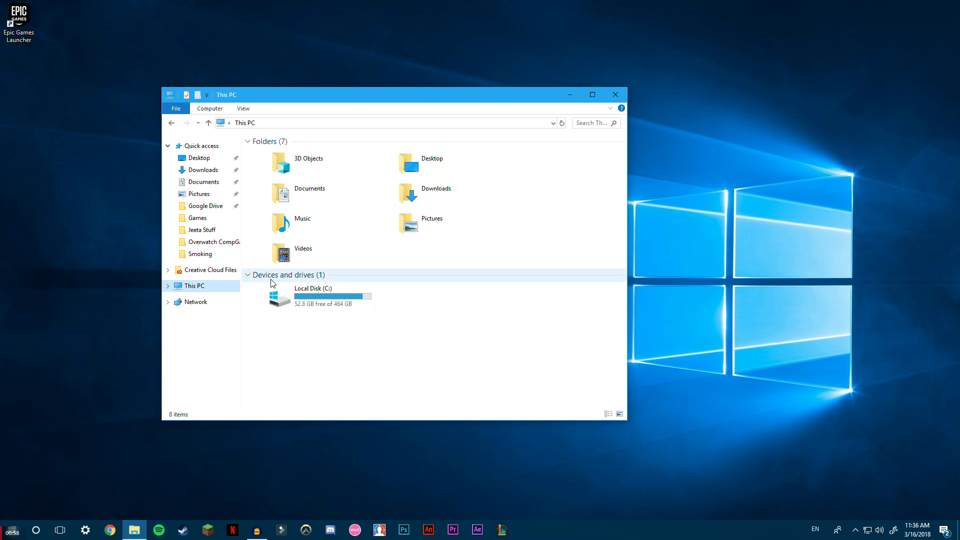
mouse_move(310, 298)
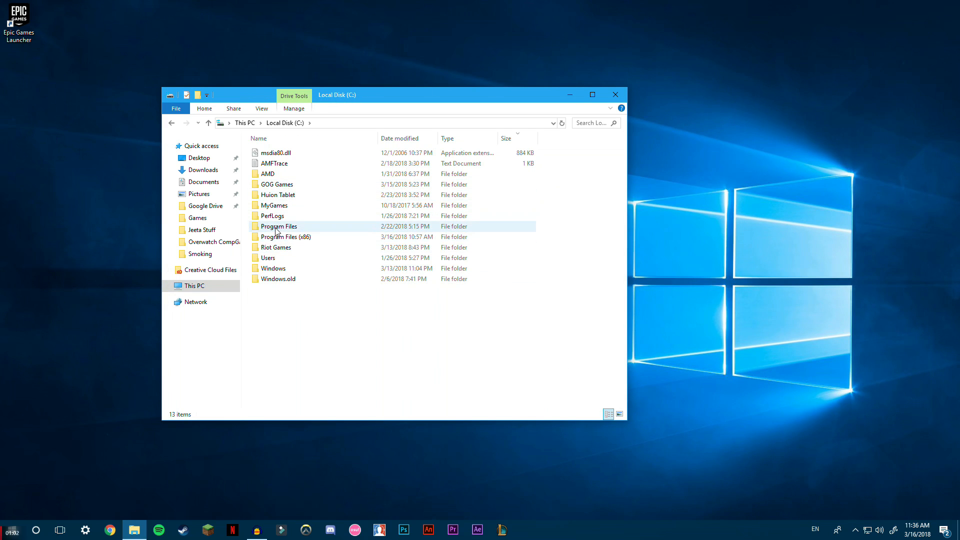
double_click(278, 226)
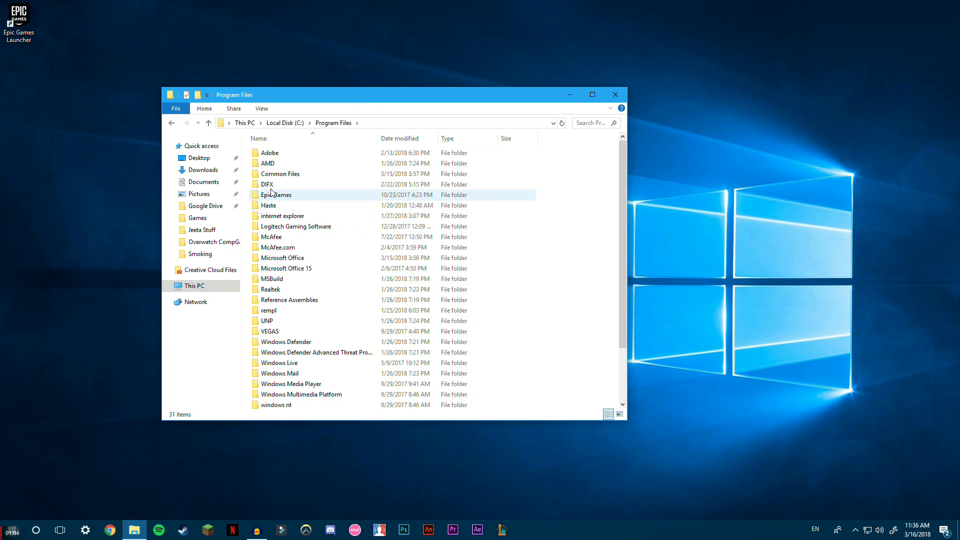
mouse_move(286, 196)
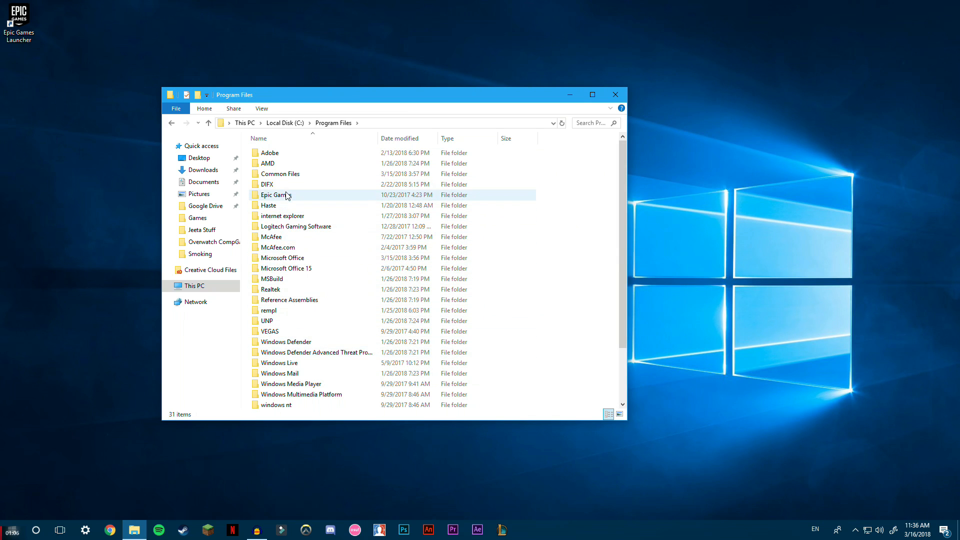
mouse_move(273, 199)
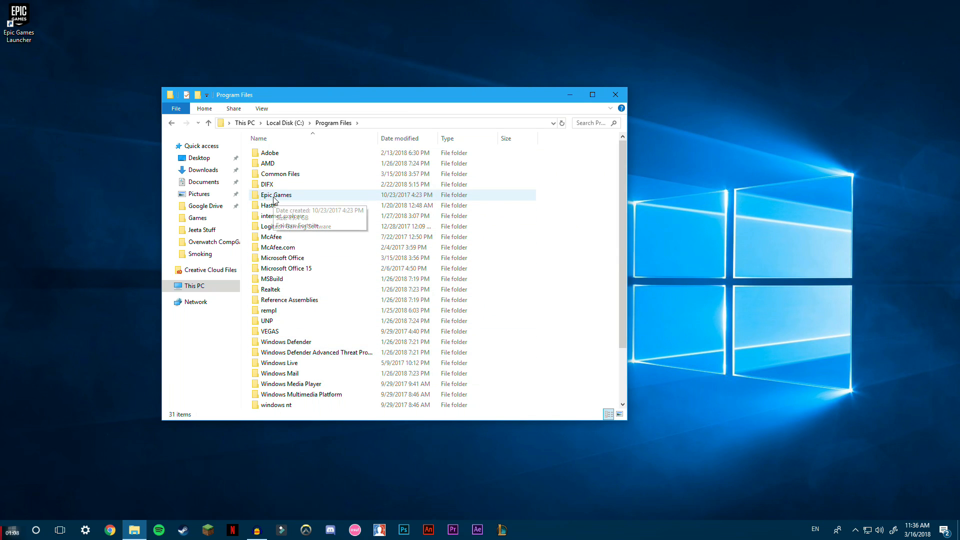
click(276, 194)
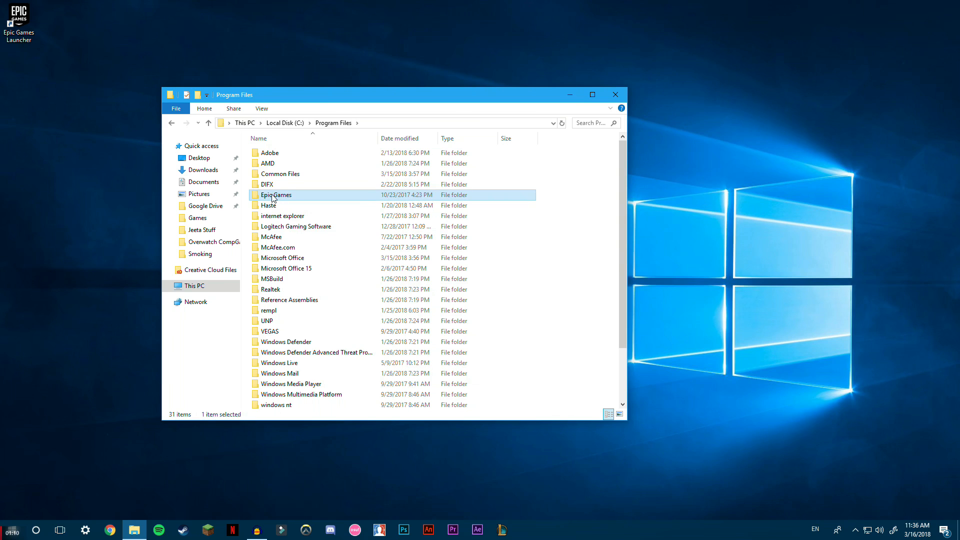
double_click(276, 194)
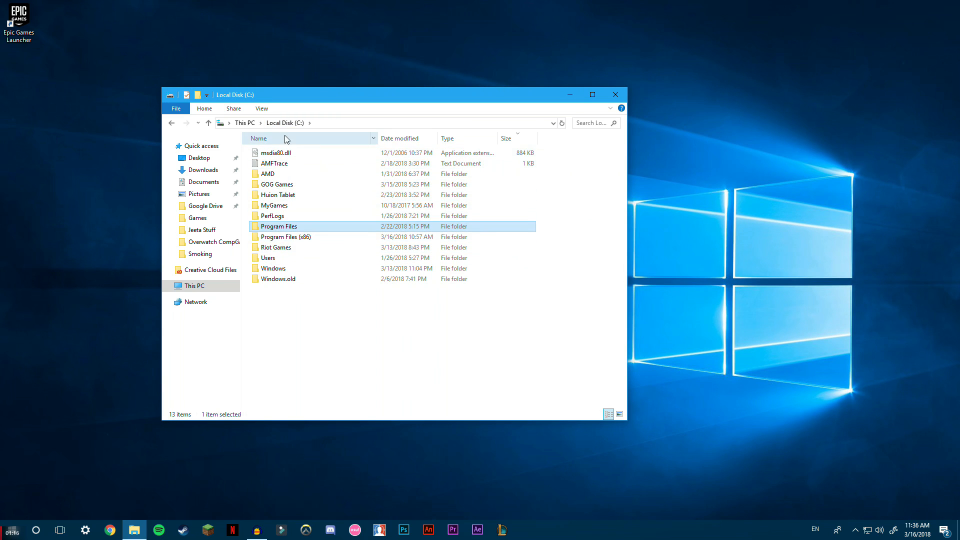
- Look inside Program Files (x86) > Epic Games, then return to Program Files
double_click(286, 236)
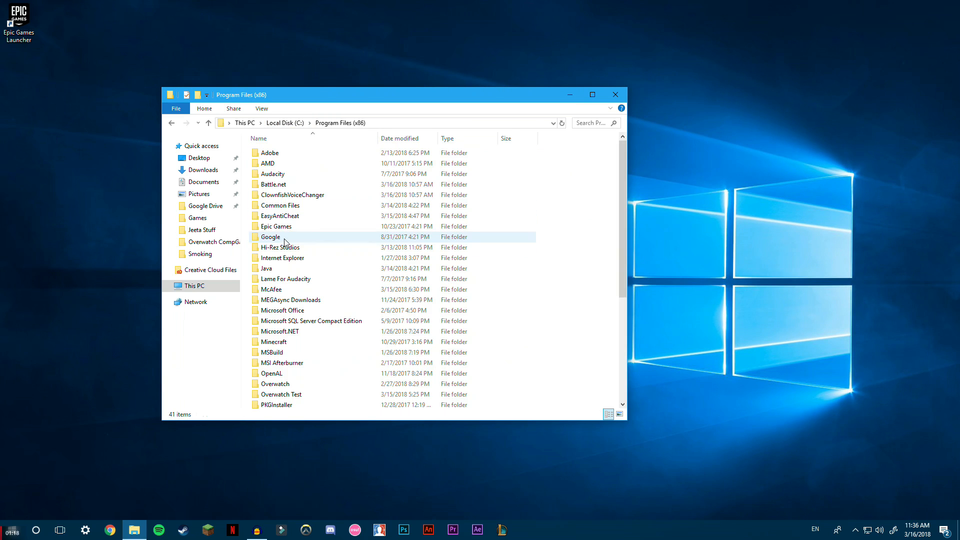
double_click(276, 226)
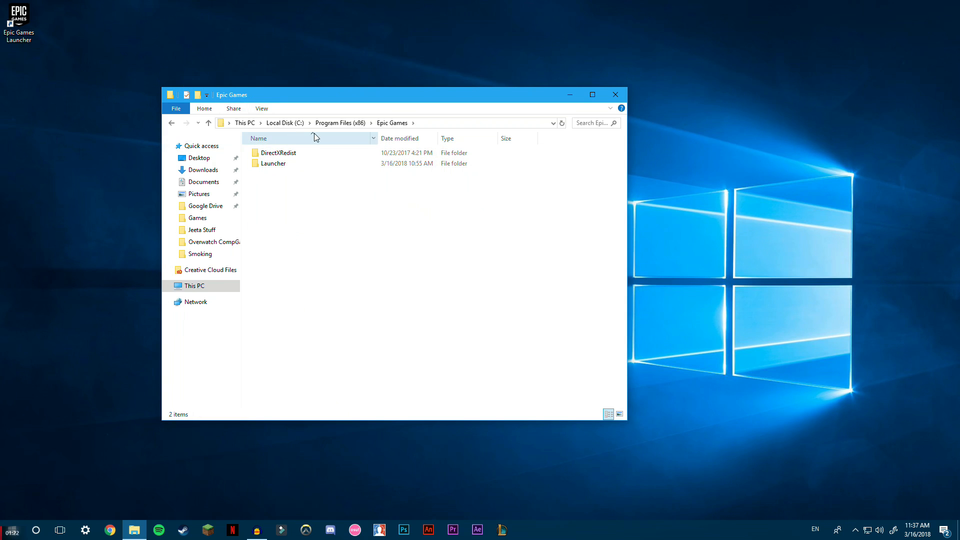
click(340, 122)
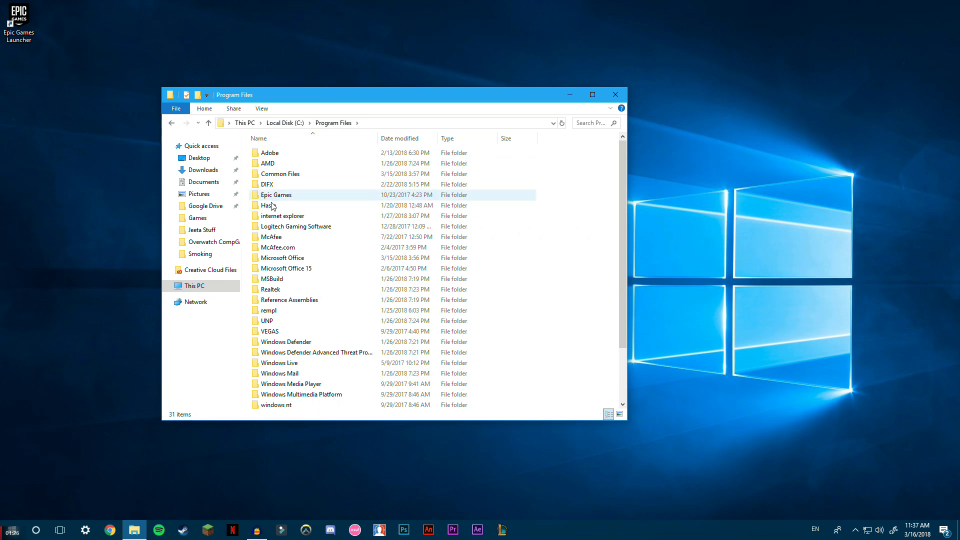
- Browse Epic Games > Fortnite > FortniteGame to Win64 and send FortniteLauncher to the desktop as a shortcut
double_click(276, 194)
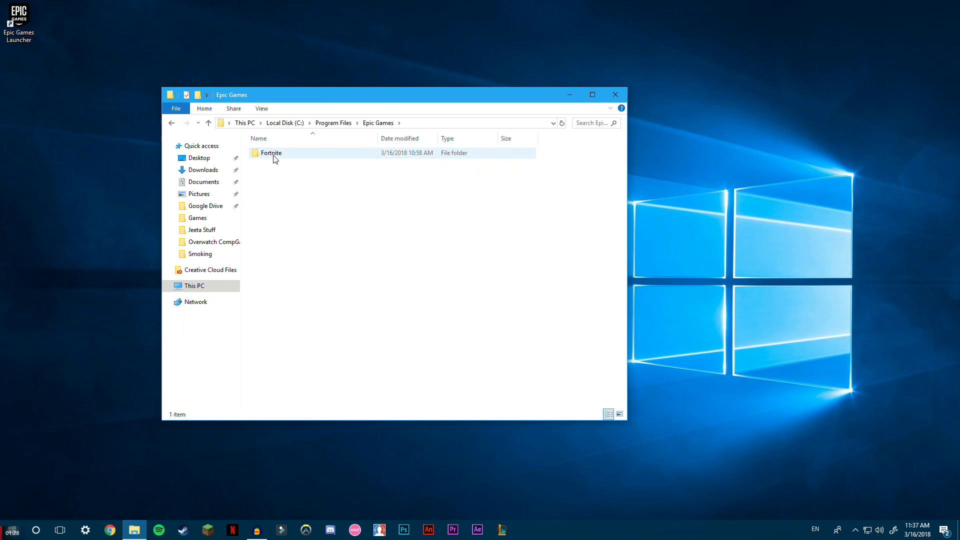
double_click(270, 152)
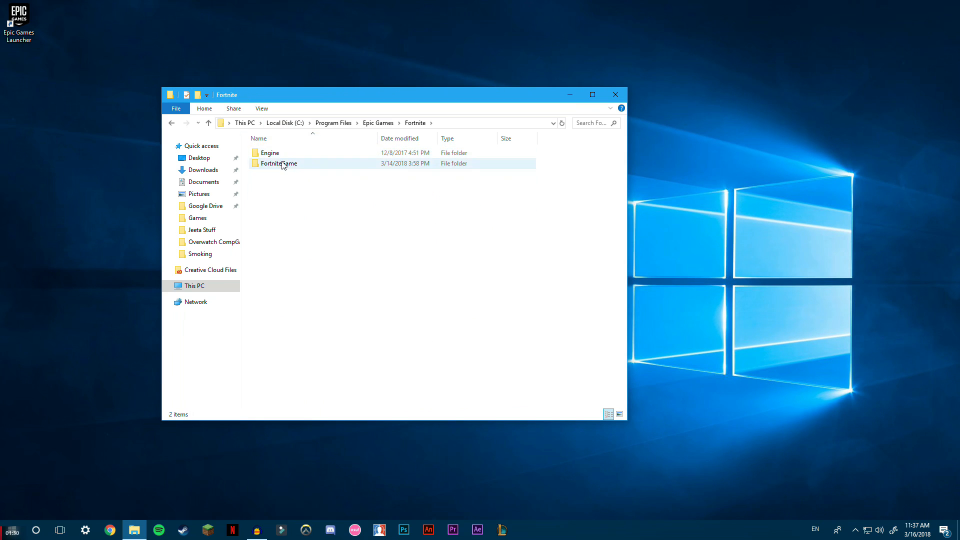
double_click(278, 164)
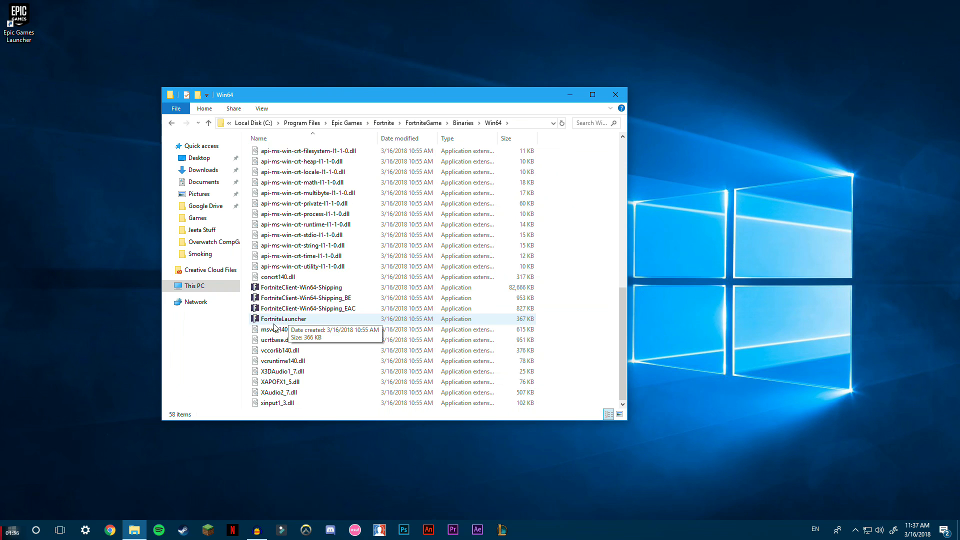
right_click(283, 319)
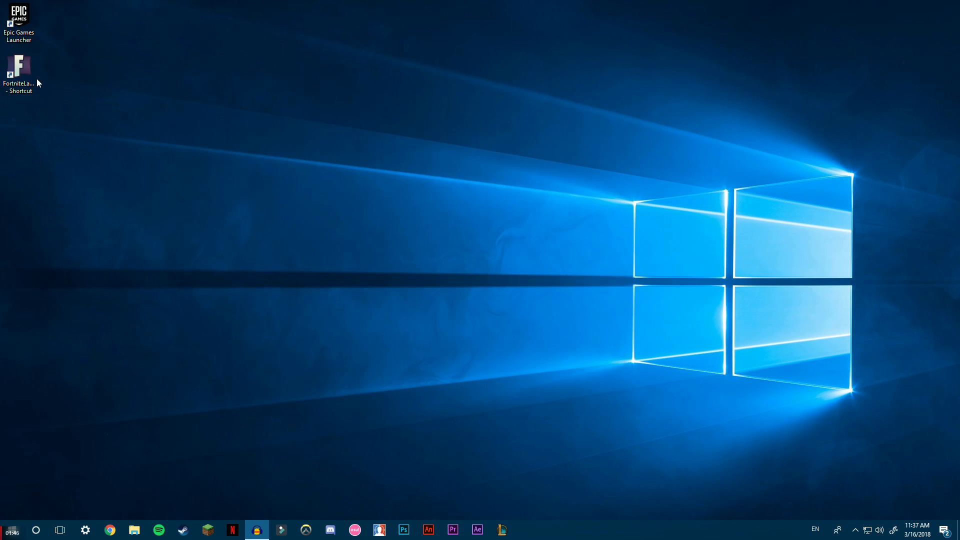
- Move the new shortcut beside the Epic Games Launcher icon and rename it 'Fortnite'
drag(18, 70, 75, 67)
text(Fortnite)
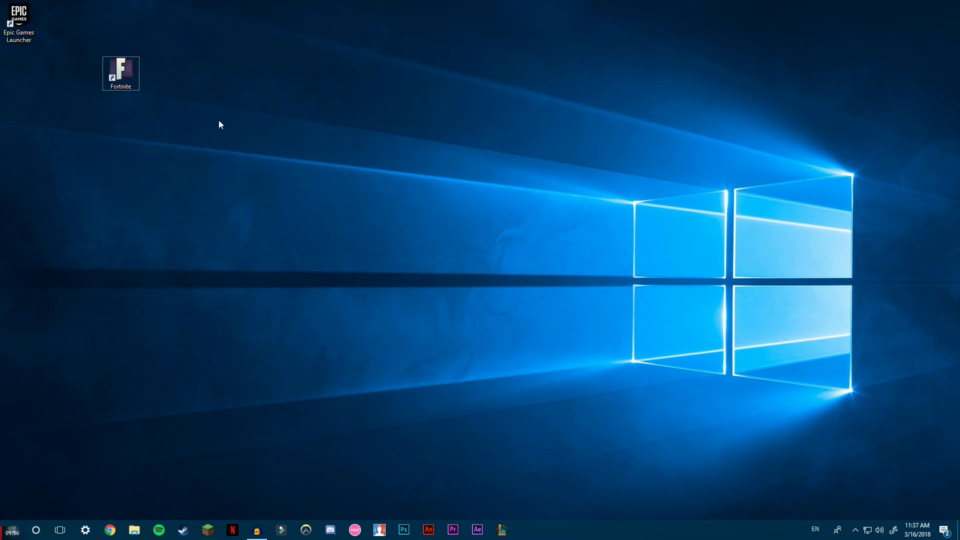
click(120, 72)
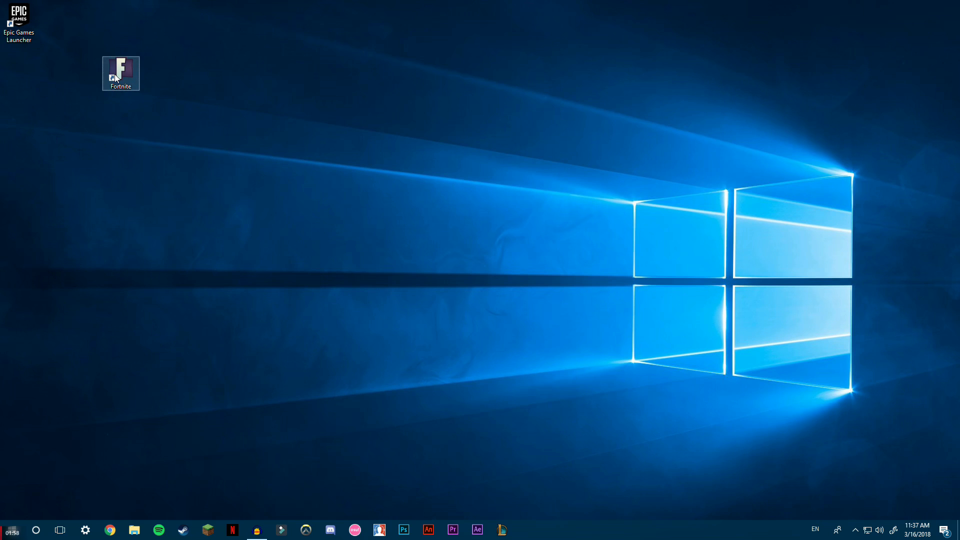
- Launch Fortnite from the new shortcut and exit the Launch Error dialog
double_click(120, 70)
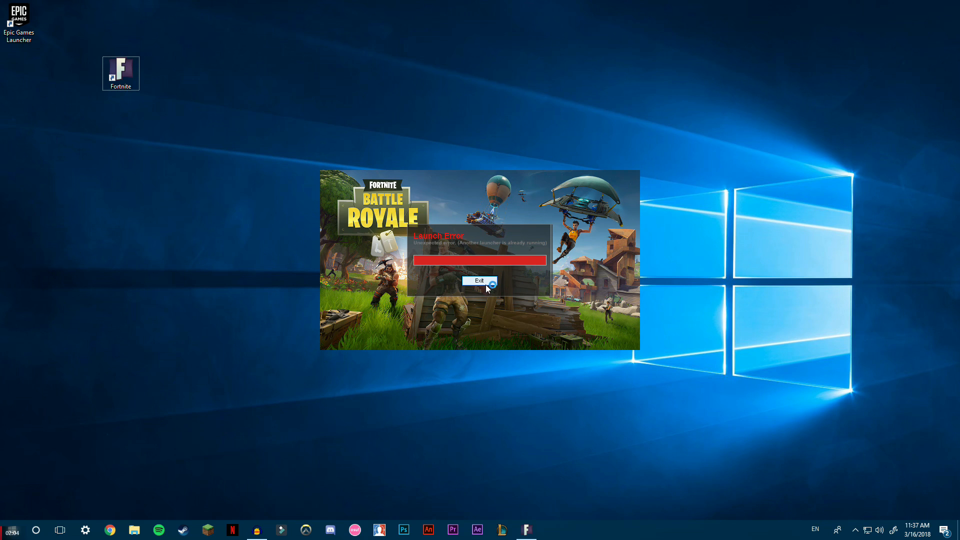
click(480, 280)
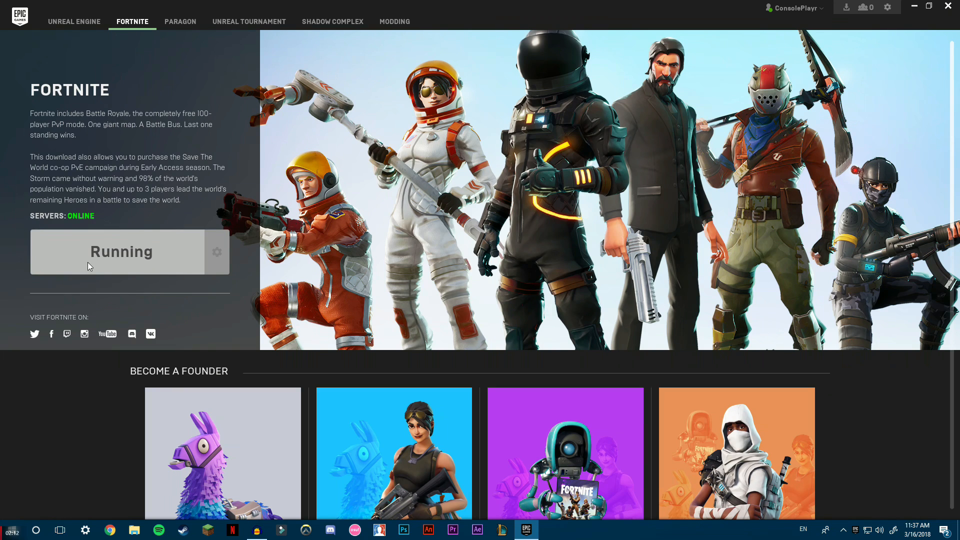
mouse_move(831, 49)
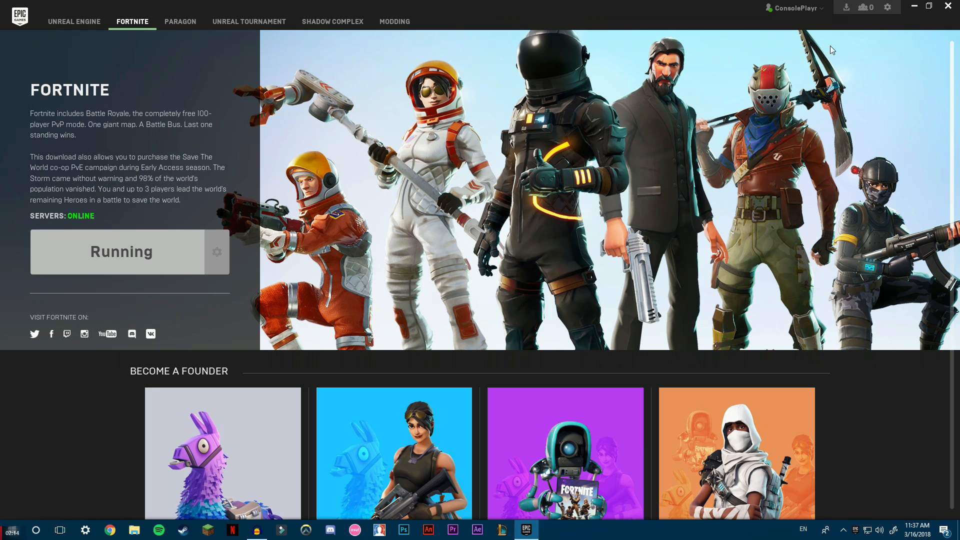
mouse_move(550, 24)
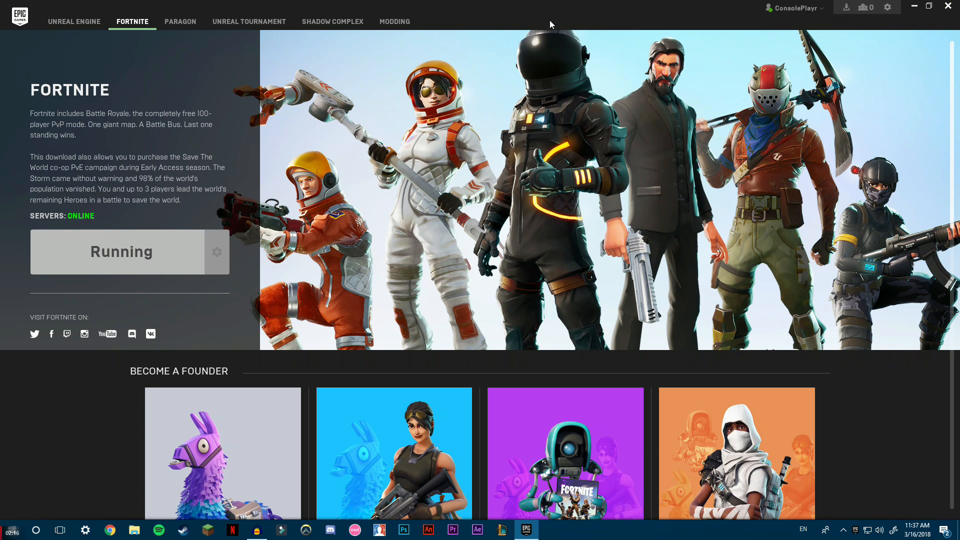